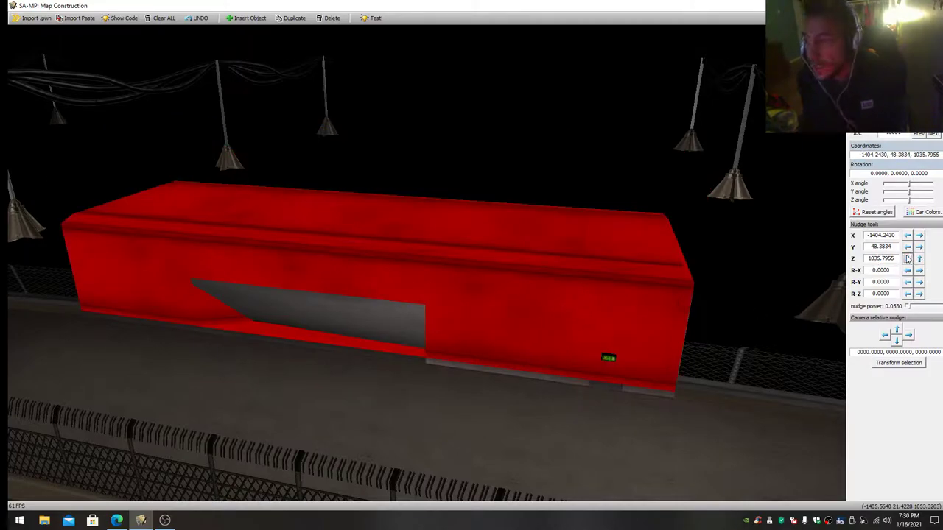
# Nudge the long platform down and slightly sideways until its Z reads 1035.2125
pyautogui.click(907, 258)
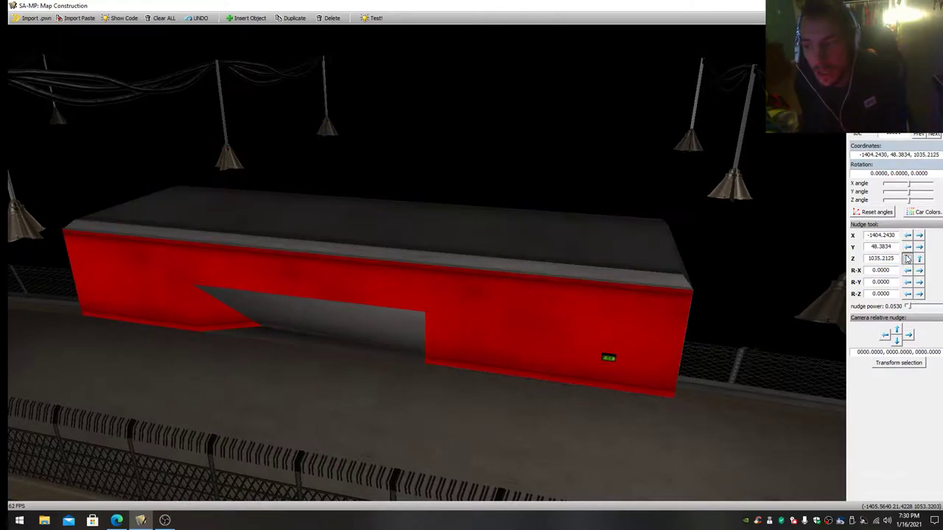
pyautogui.click(919, 259)
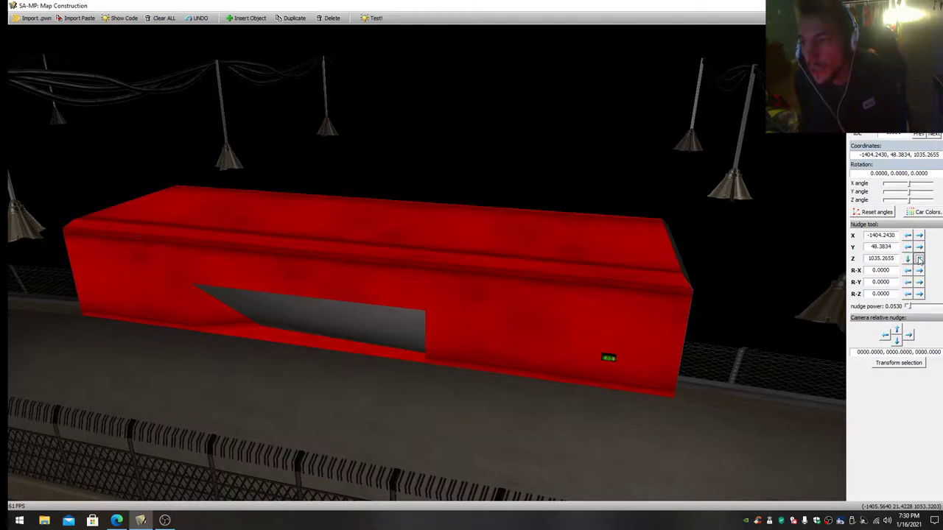
pyautogui.click(919, 258)
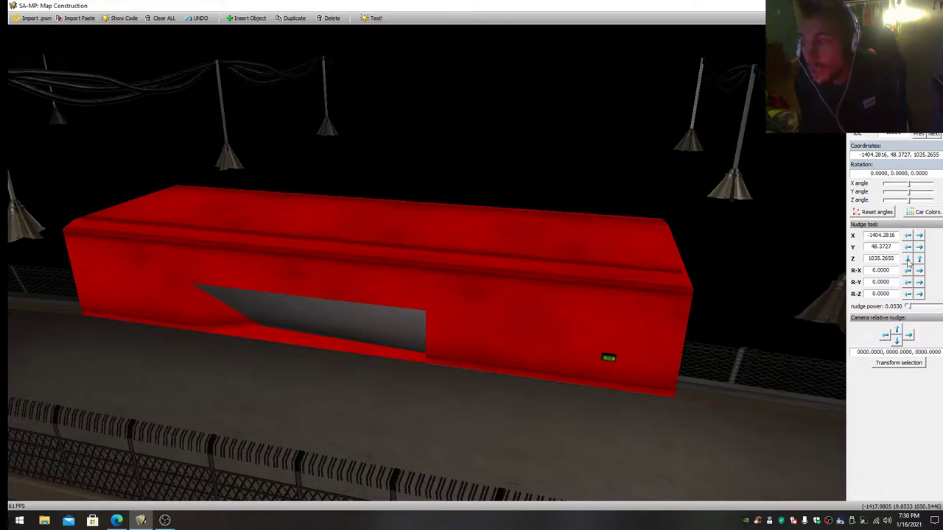
pyautogui.click(907, 259)
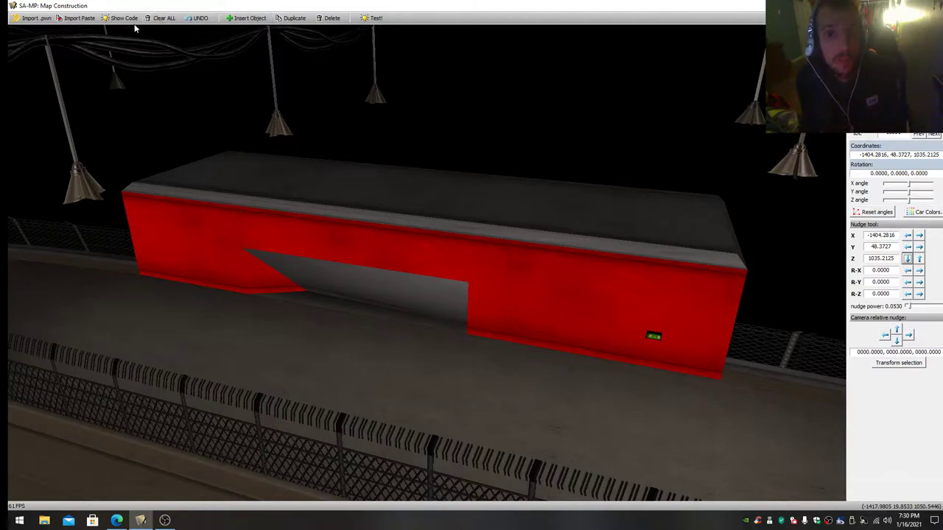
# Export the map's object code as ViceStadiumFix.pwn in the Maps folder
pyautogui.click(120, 17)
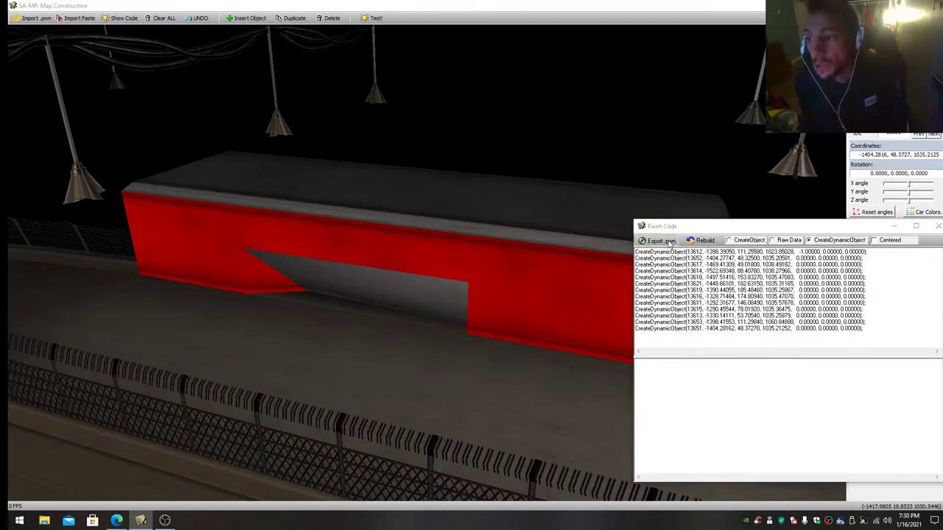
pyautogui.click(656, 241)
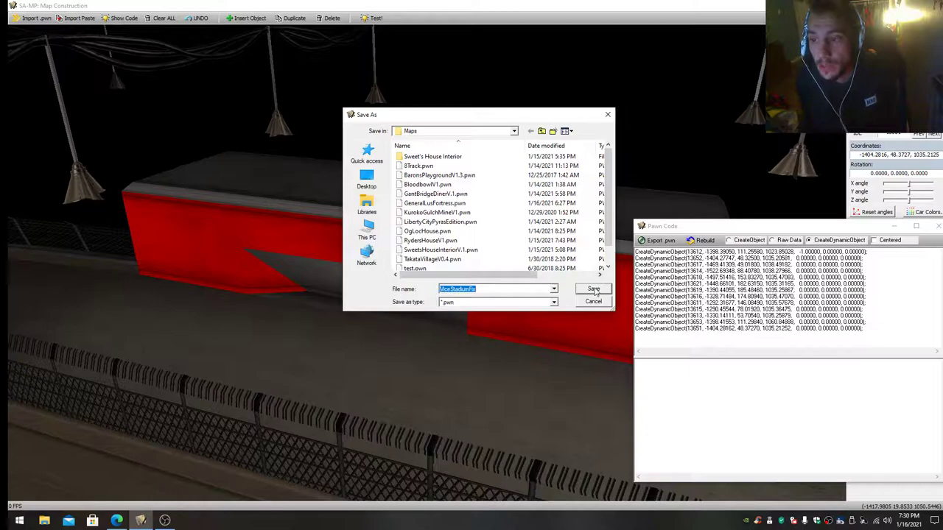
pyautogui.click(594, 288)
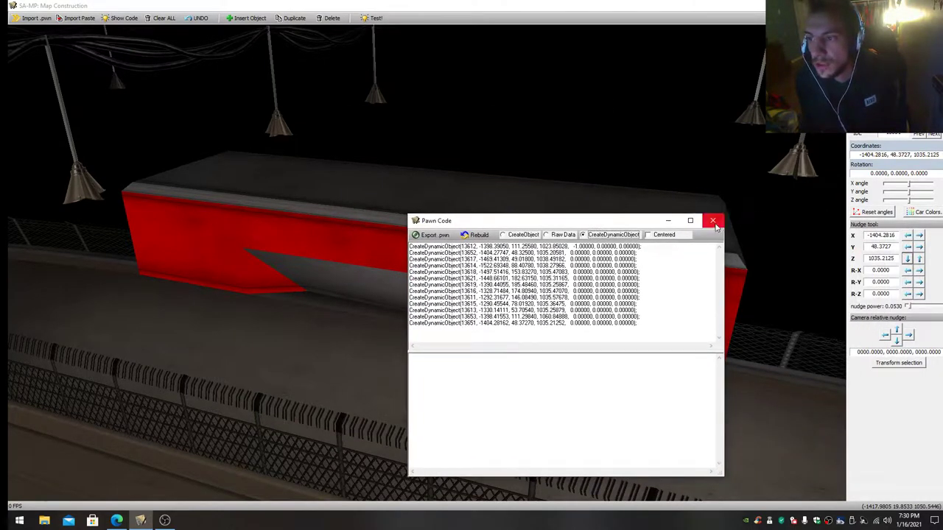
pyautogui.moveTo(713, 220)
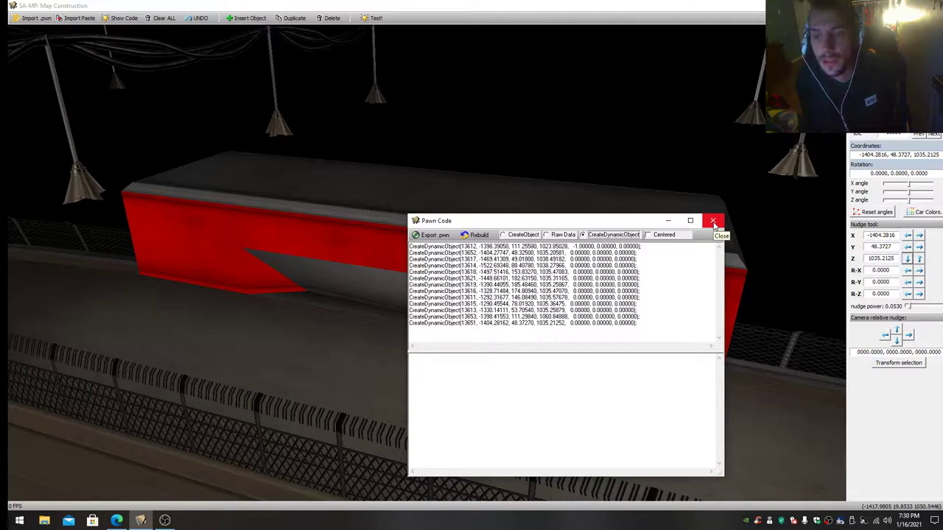
pyautogui.click(713, 221)
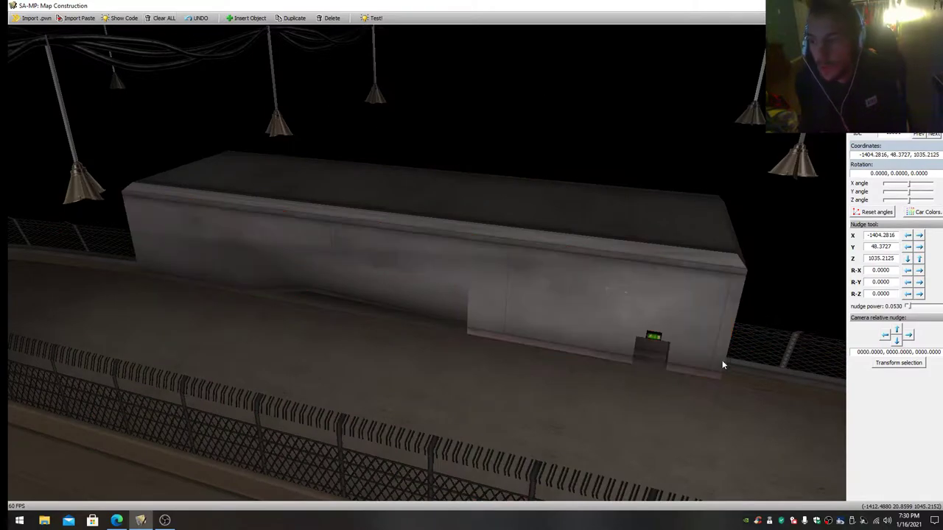
pyautogui.click(653, 338)
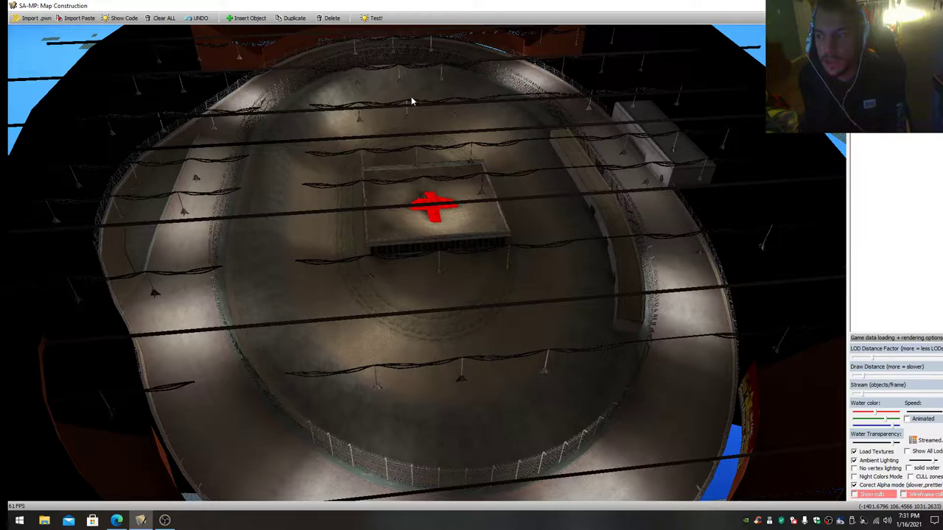
pyautogui.moveTo(672, 154)
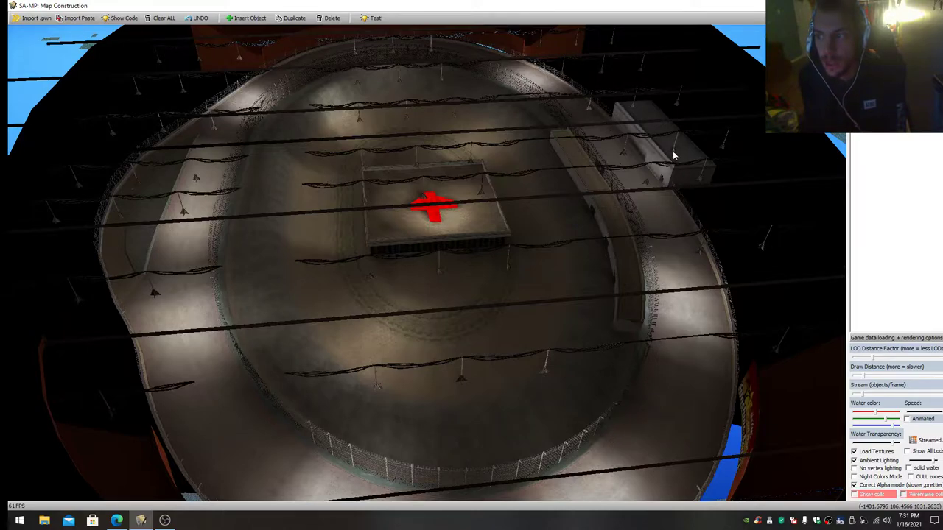
pyautogui.moveTo(499, 252)
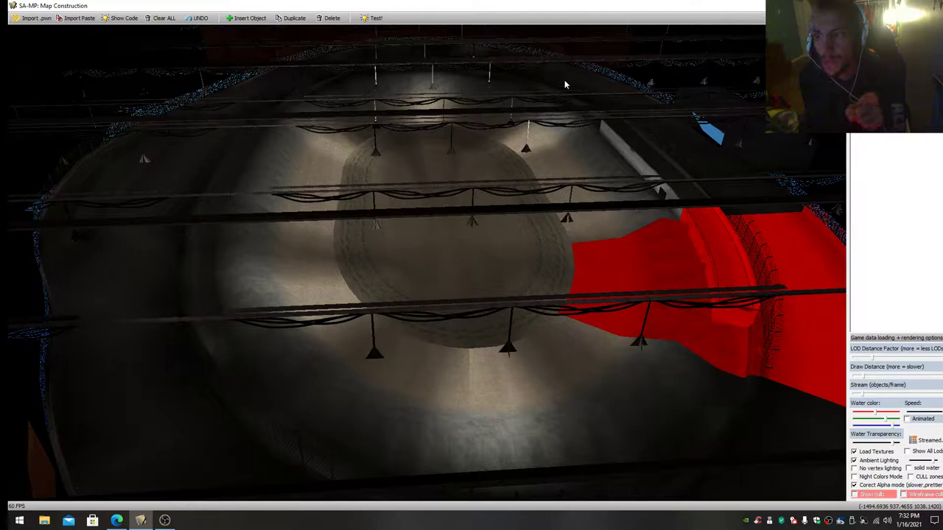
pyautogui.moveTo(792, 367)
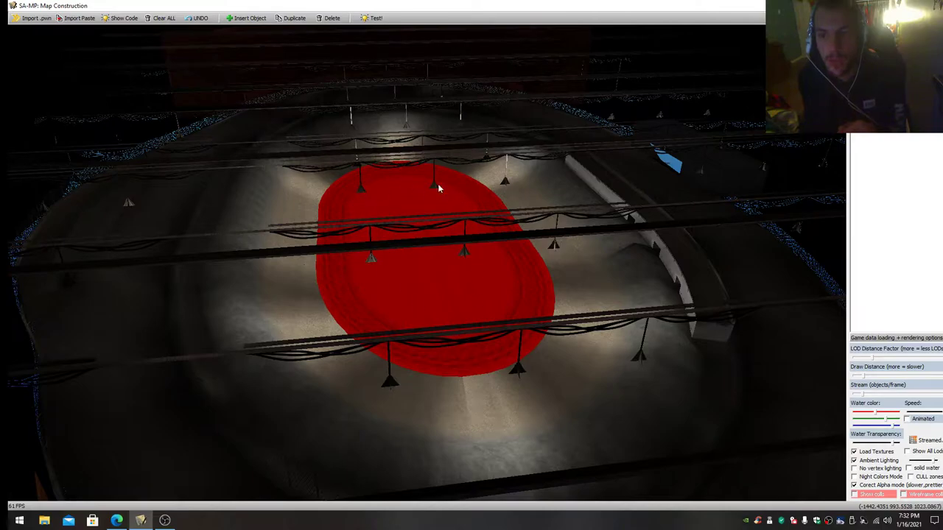
pyautogui.moveTo(422, 150)
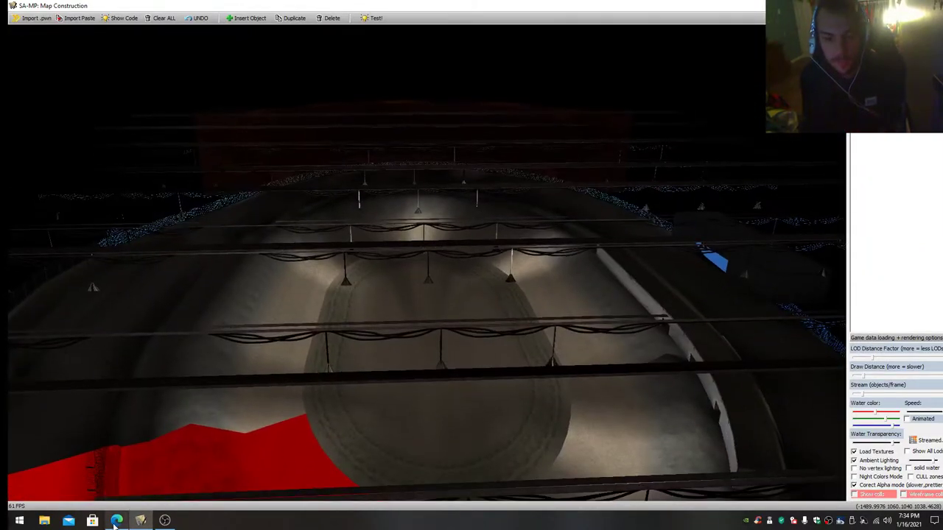
pyautogui.click(115, 521)
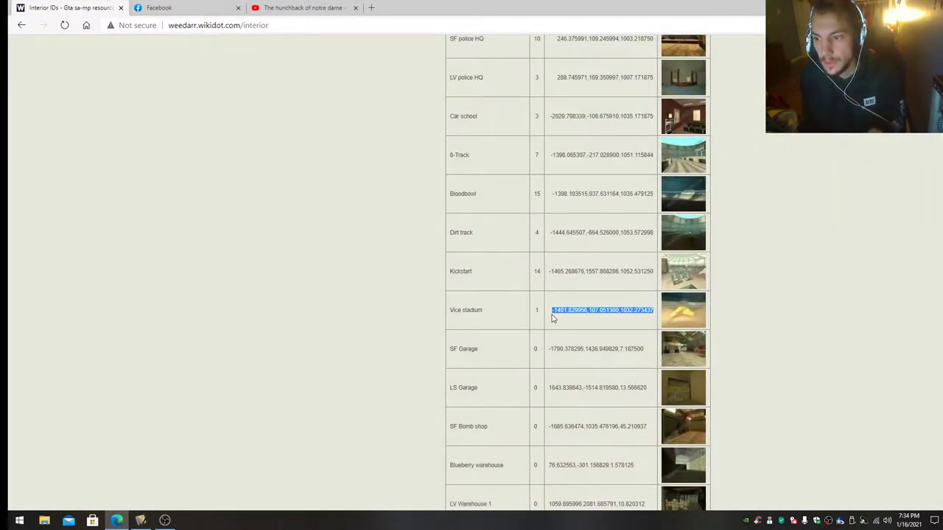
pyautogui.click(140, 521)
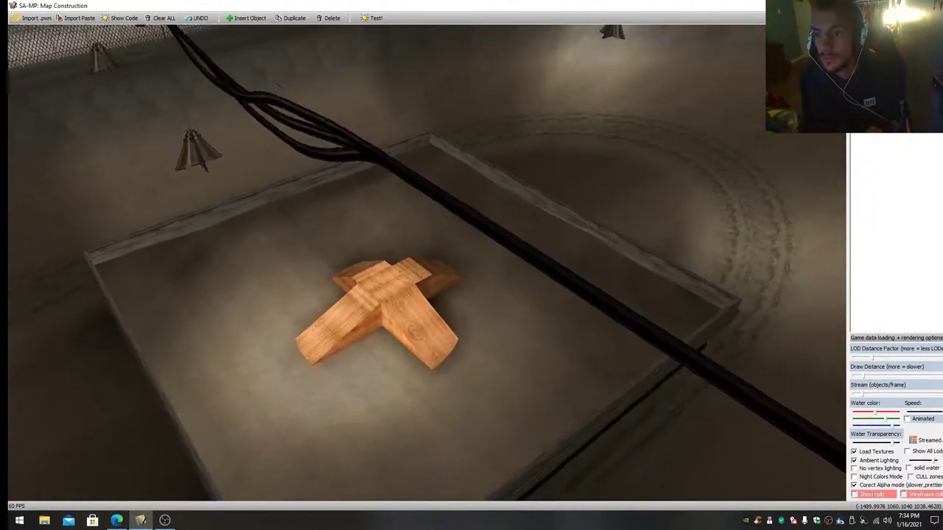
pyautogui.click(35, 18)
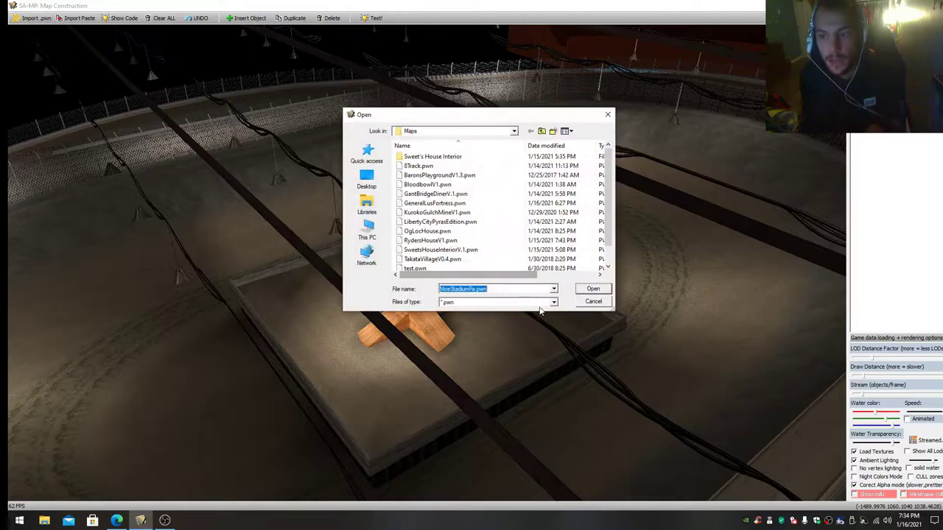
# Import ViceStadiumFix.pwn into the editor
pyautogui.click(593, 288)
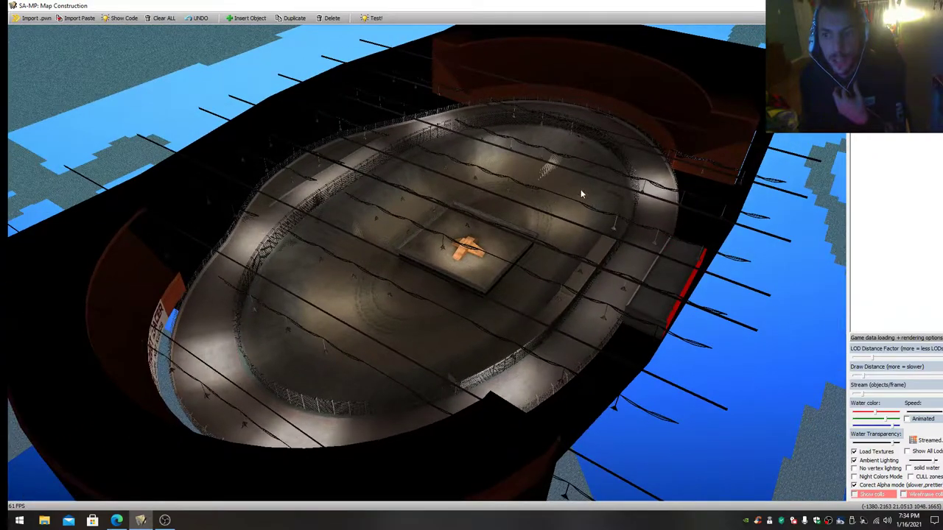
pyautogui.moveTo(485, 270)
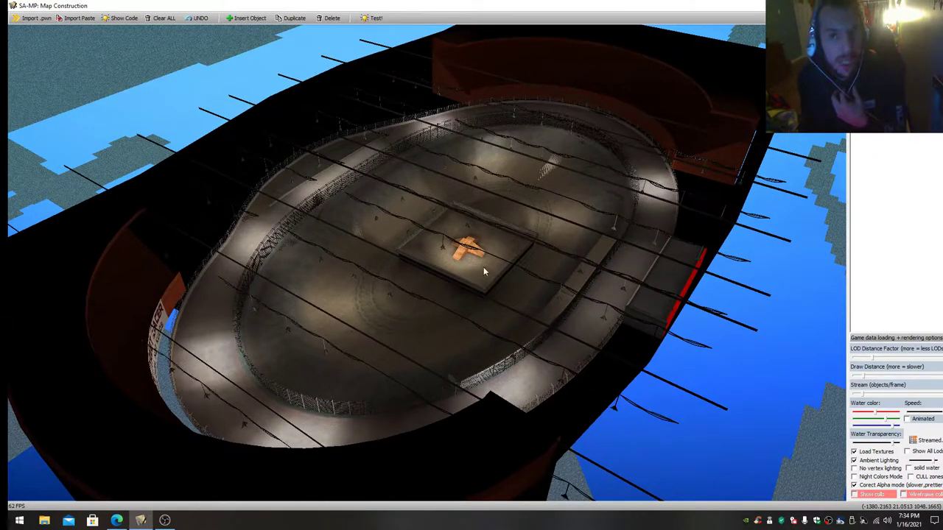
pyautogui.moveTo(458, 263)
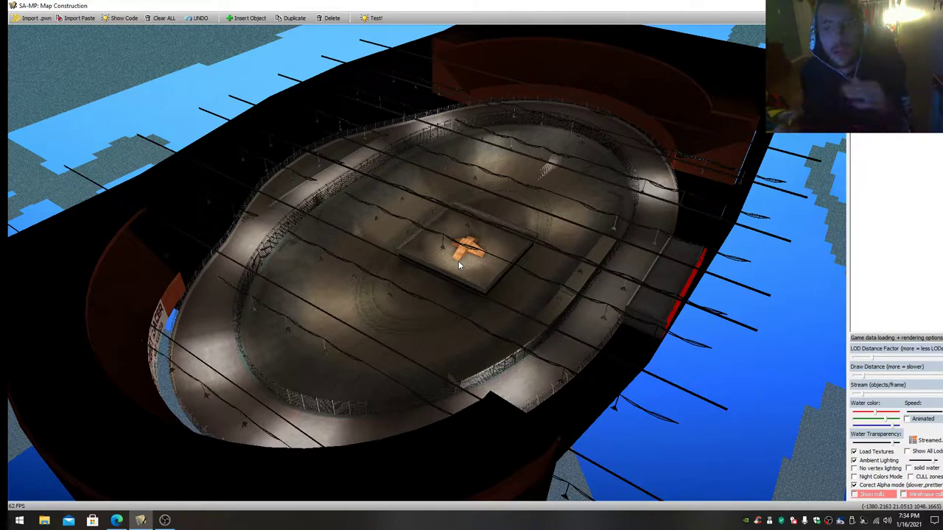
pyautogui.moveTo(271, 285)
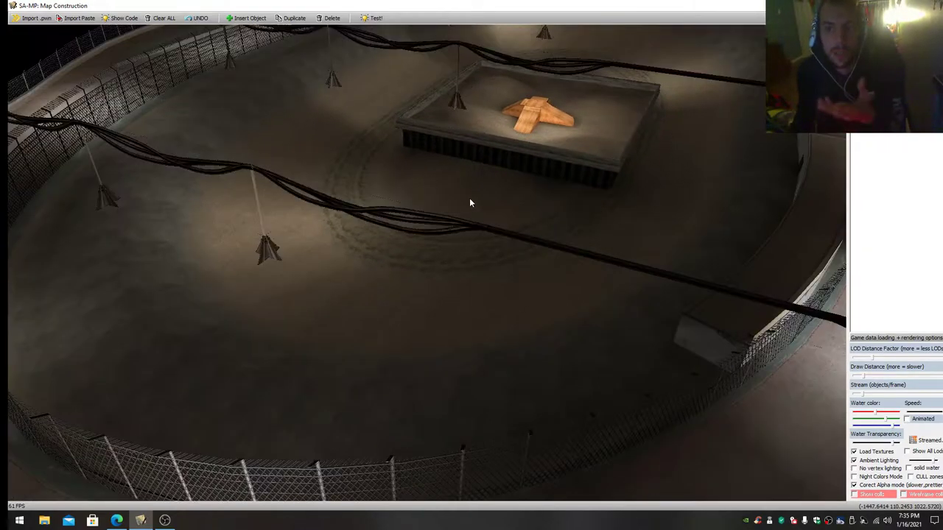
pyautogui.moveTo(473, 165)
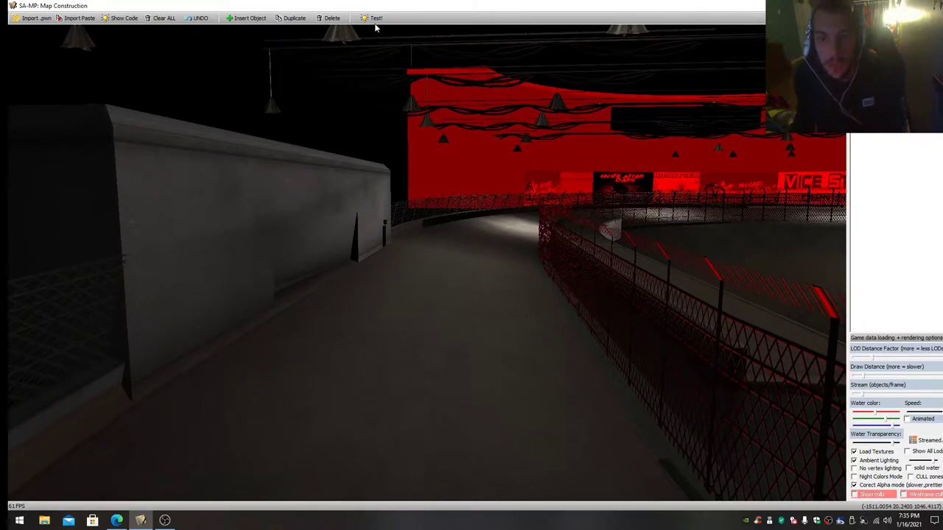
pyautogui.moveTo(374, 25)
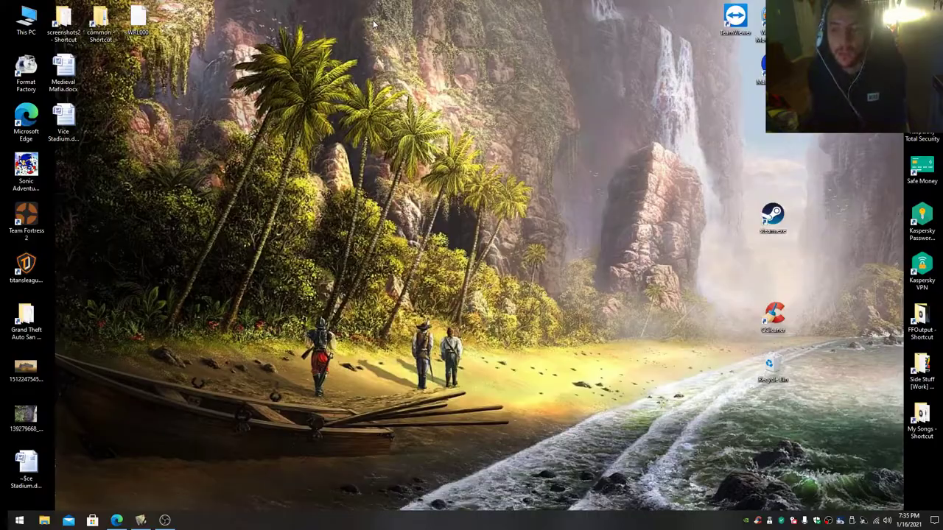
# Launch Grand Theft Auto San Andreas from its desktop shortcut
pyautogui.doubleClick(26, 320)
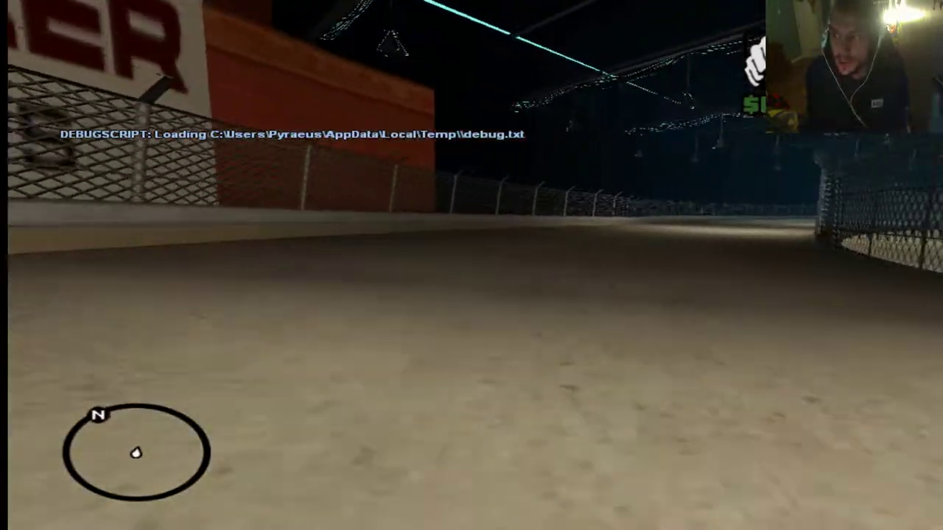
pyautogui.moveTo(471, 265)
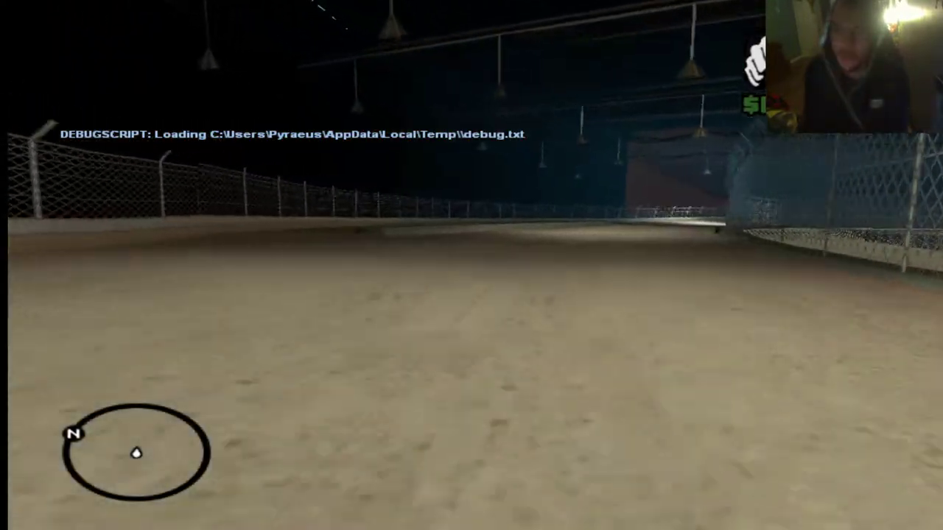
pyautogui.moveTo(471, 266)
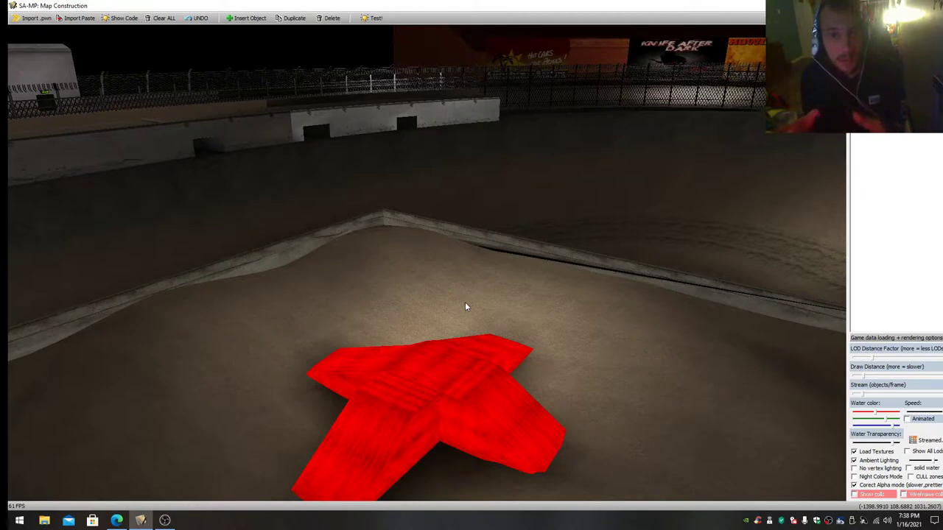
pyautogui.moveTo(454, 306)
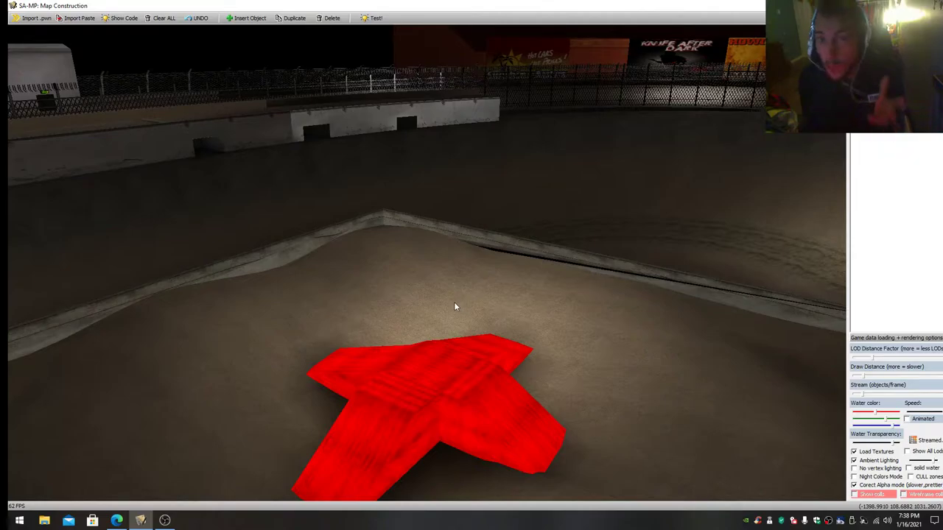
pyautogui.moveTo(403, 35)
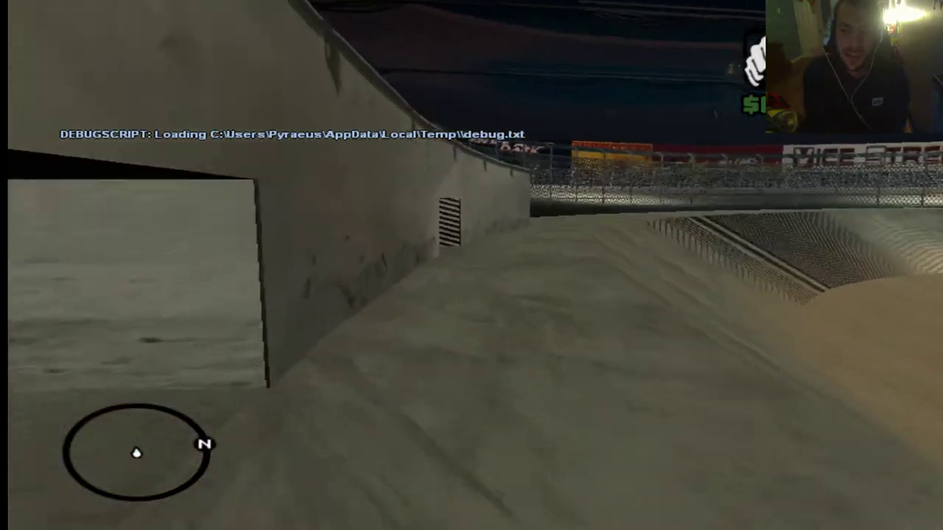
pyautogui.moveTo(471, 266)
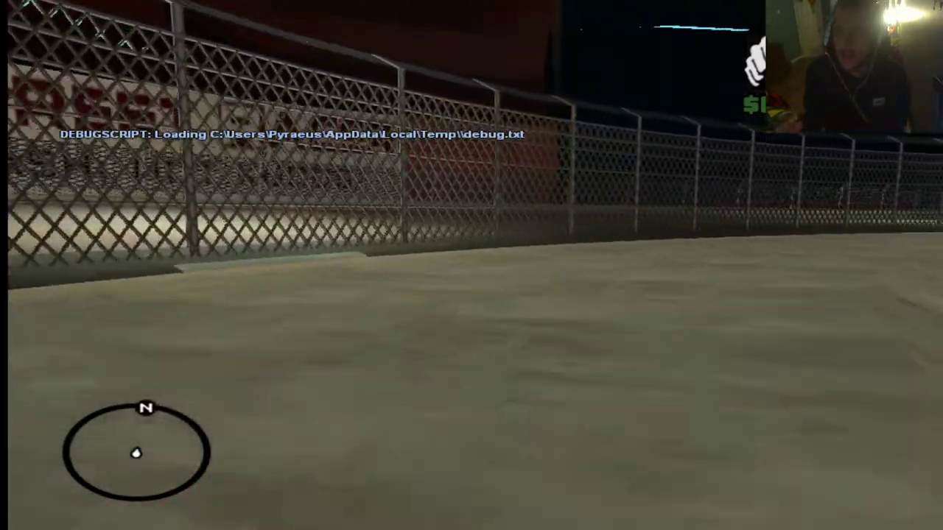
pyautogui.moveTo(472, 265)
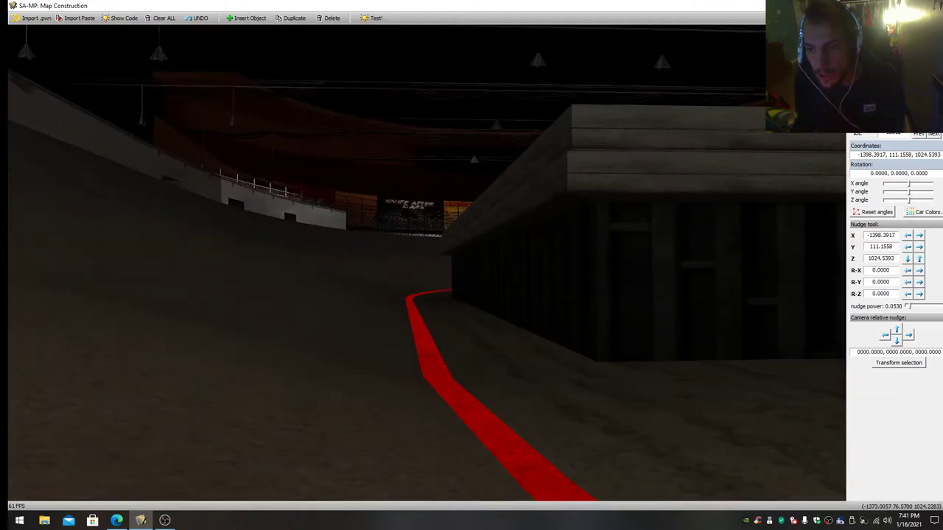
# Test the arena in-game with the platform rotation at 0,0,0
pyautogui.click(907, 259)
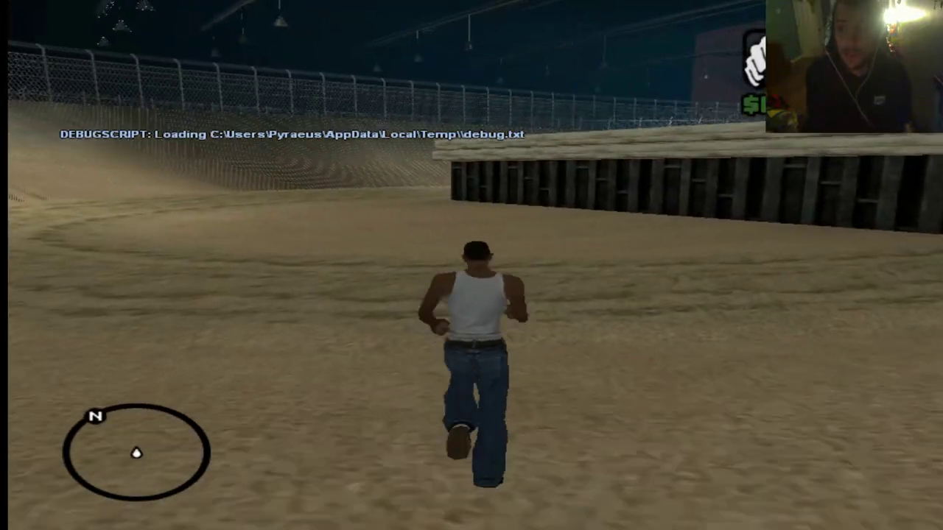
# Run CJ forward across the sand toward the raised platform
pyautogui.press('w')
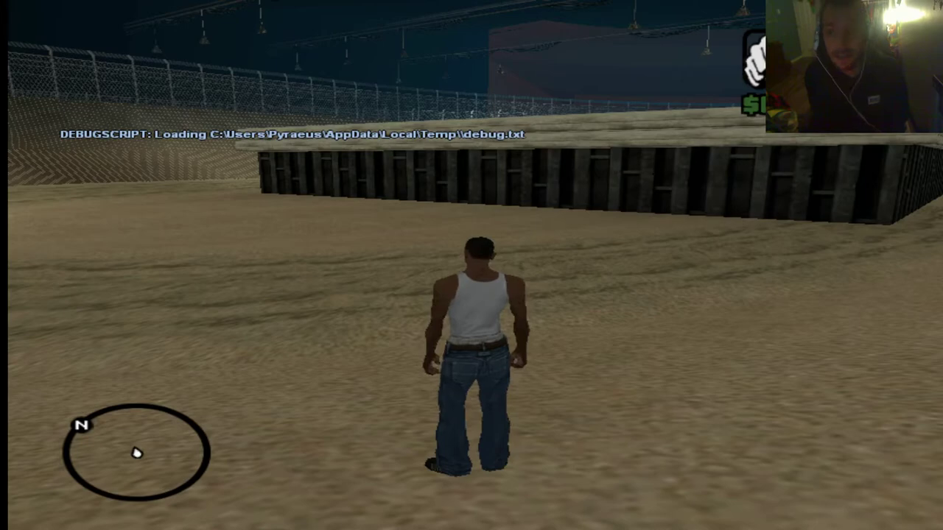